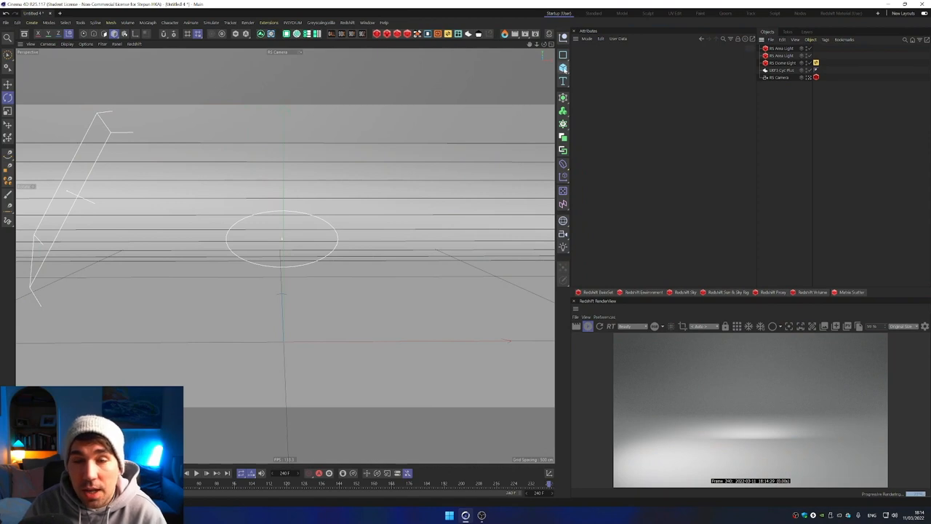
Step: Add a Sphere primitive and show its Object settings to raise the segment count
{"action": "left_click", "coordinate": [563, 67]}
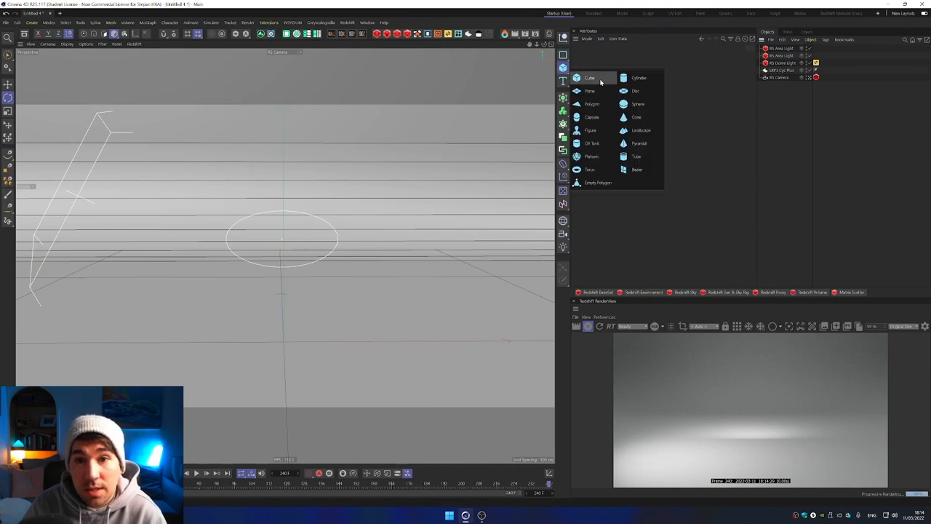
{"action": "left_click", "coordinate": [637, 104]}
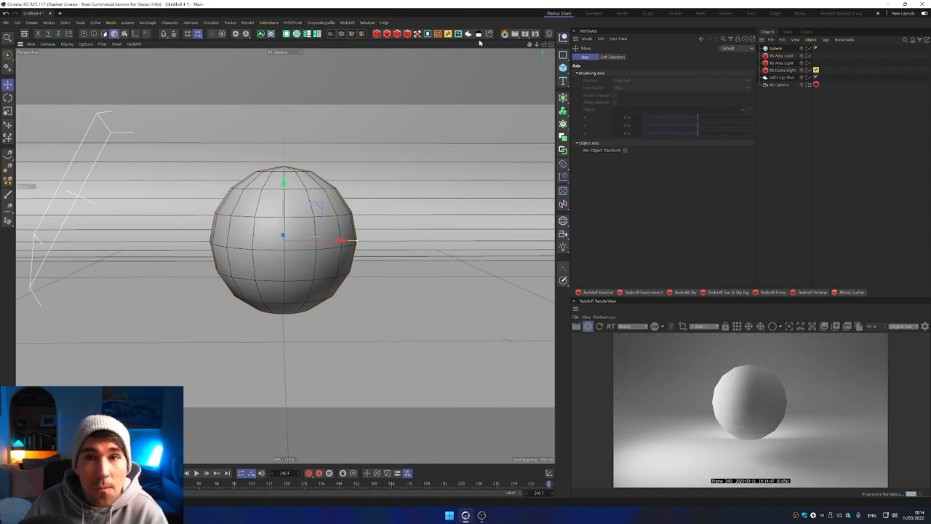
{"action": "left_click", "coordinate": [618, 56]}
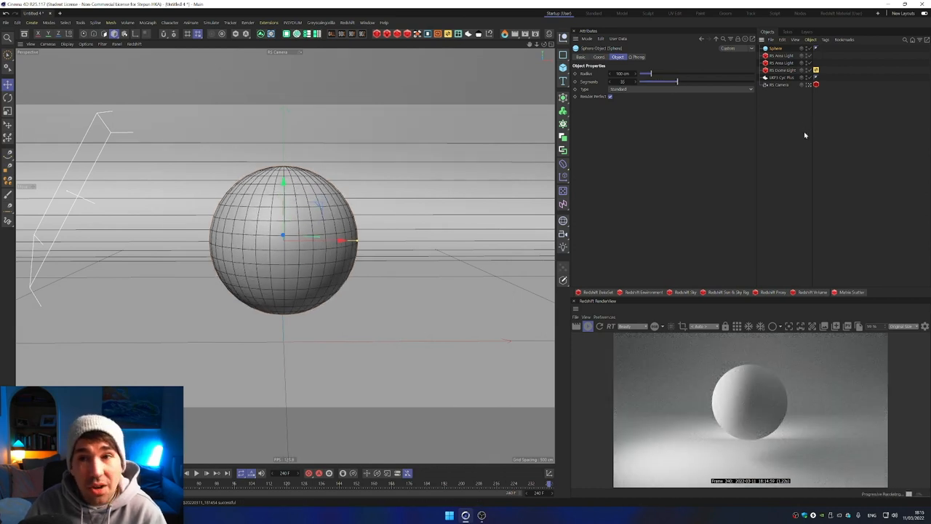
Step: Make the sphere editable with C and select all of its points
{"action": "left_click", "coordinate": [774, 48]}
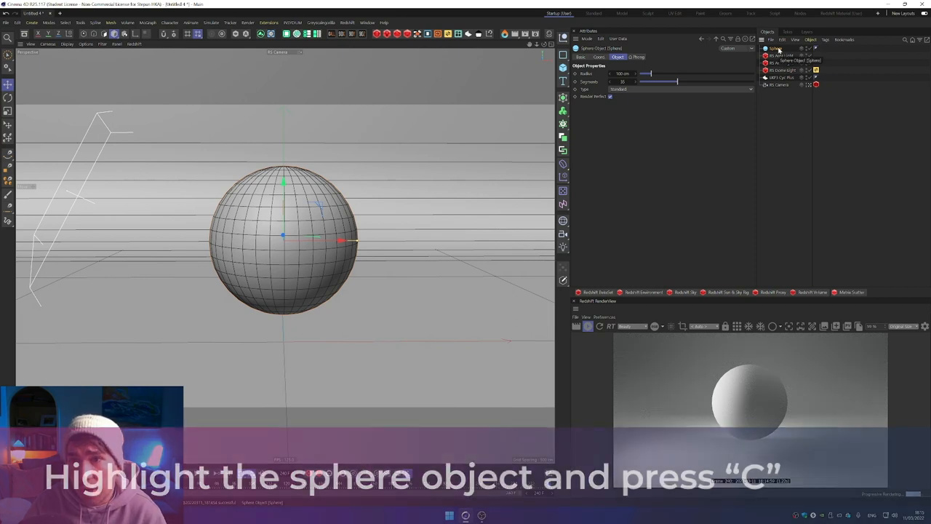
{"action": "key", "text": "c"}
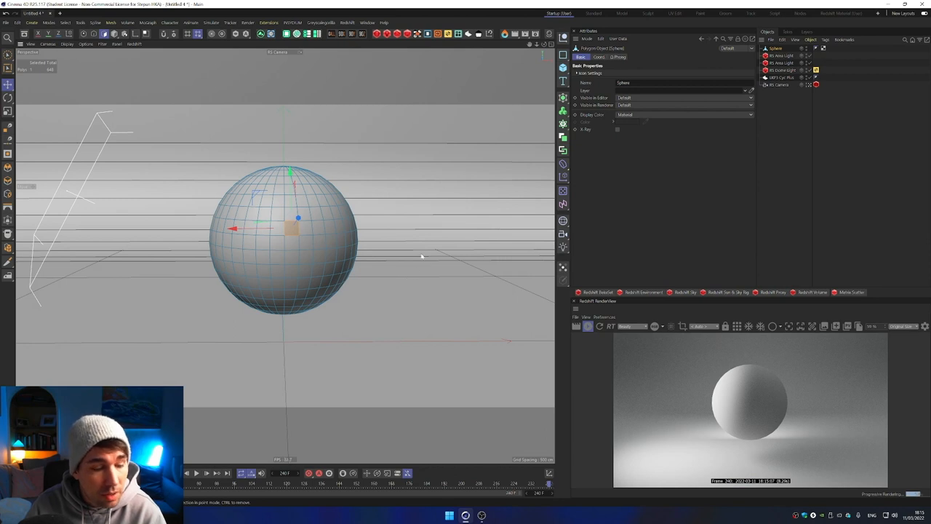
{"action": "key", "text": "ctrl+a"}
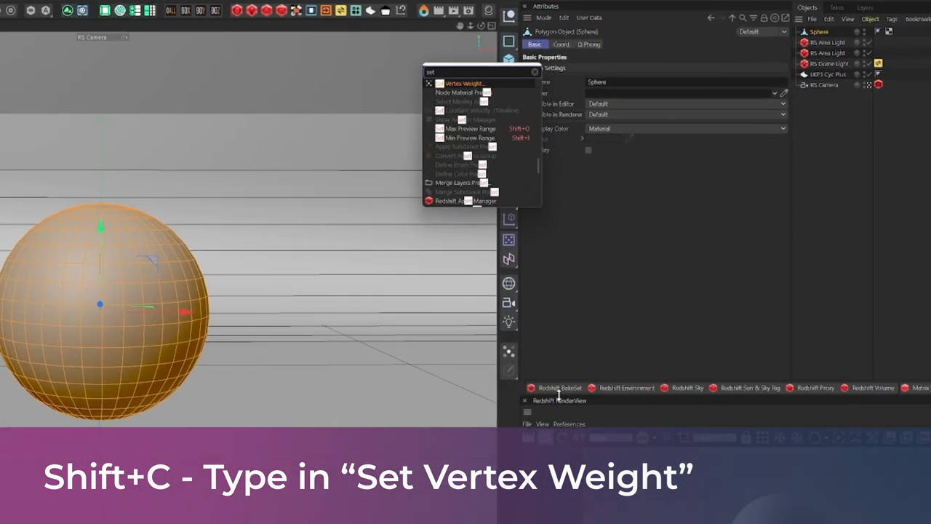
Step: Apply Set Vertex Weight at 0% to all sphere points, creating a vertex map
{"action": "left_click", "coordinate": [463, 83]}
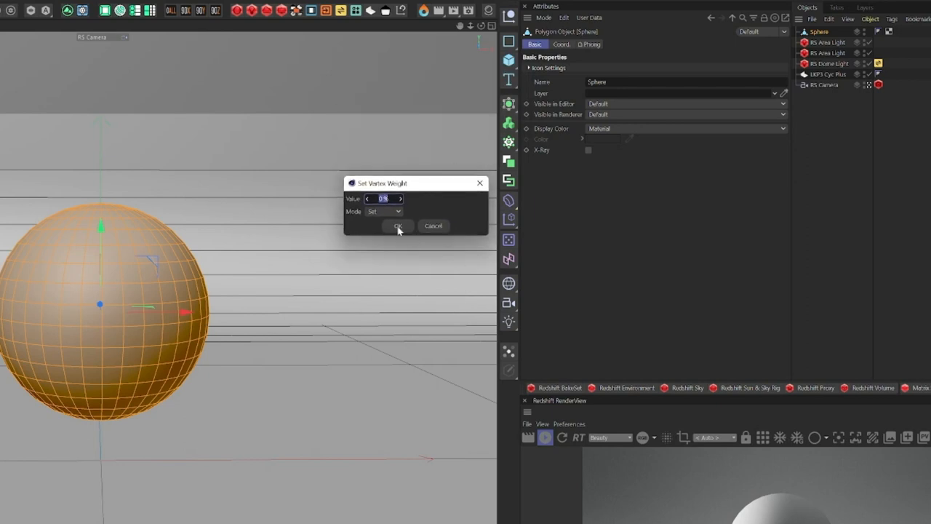
{"action": "left_click", "coordinate": [398, 226]}
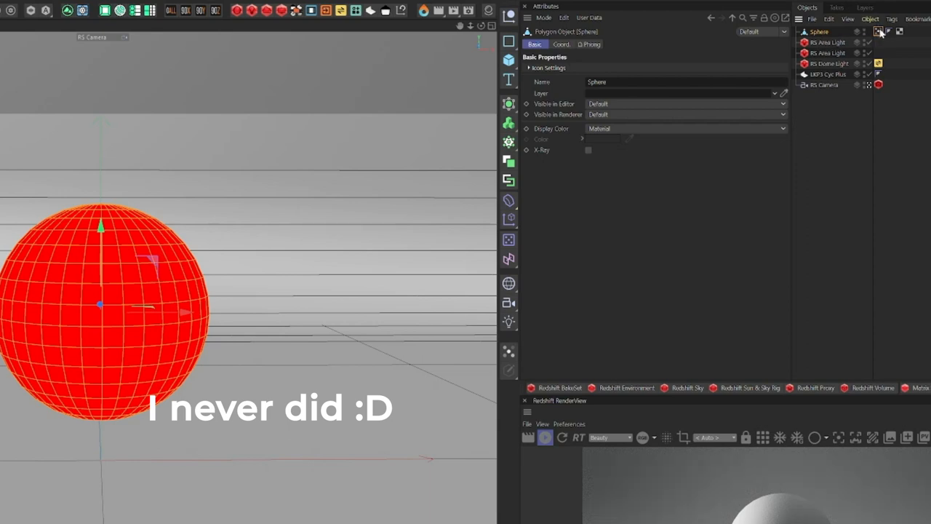
Step: Enable Use Fields on the sphere's Vertex Map tag
{"action": "left_click", "coordinate": [878, 31]}
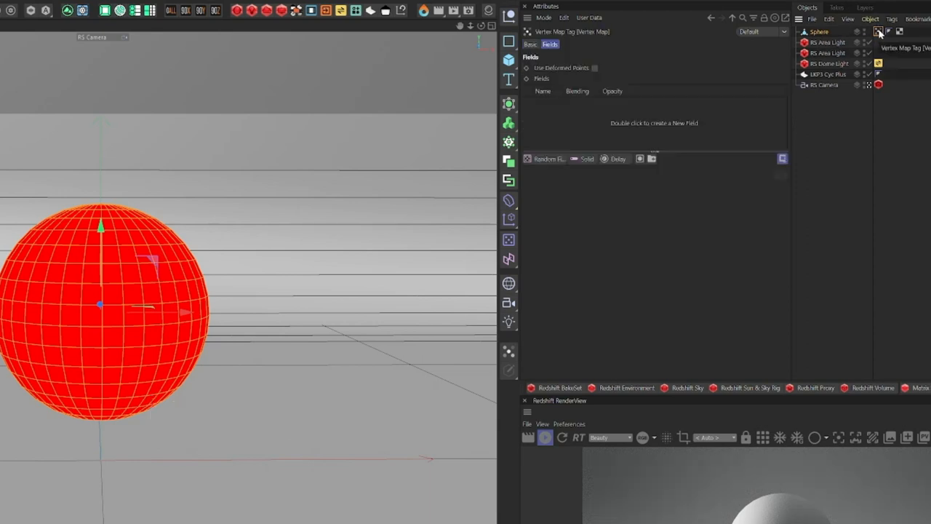
{"action": "left_click", "coordinate": [530, 44]}
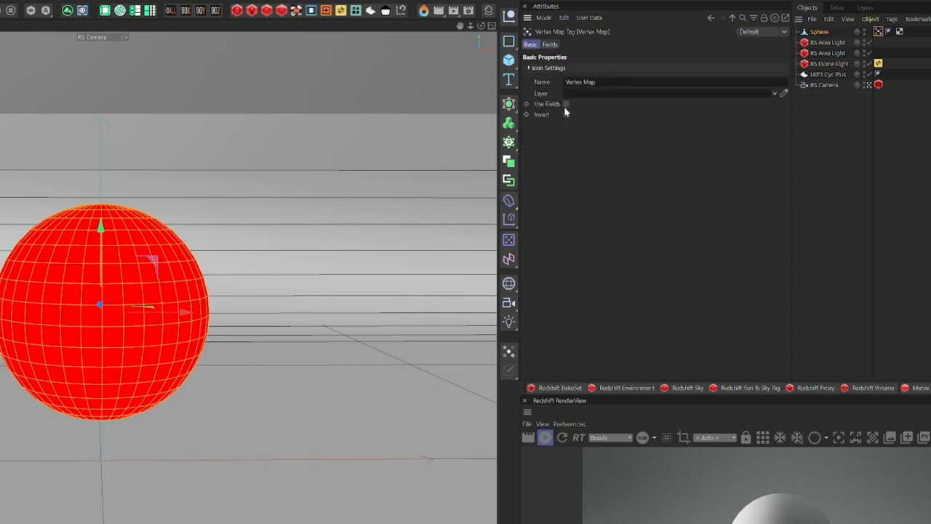
{"action": "left_click", "coordinate": [586, 104]}
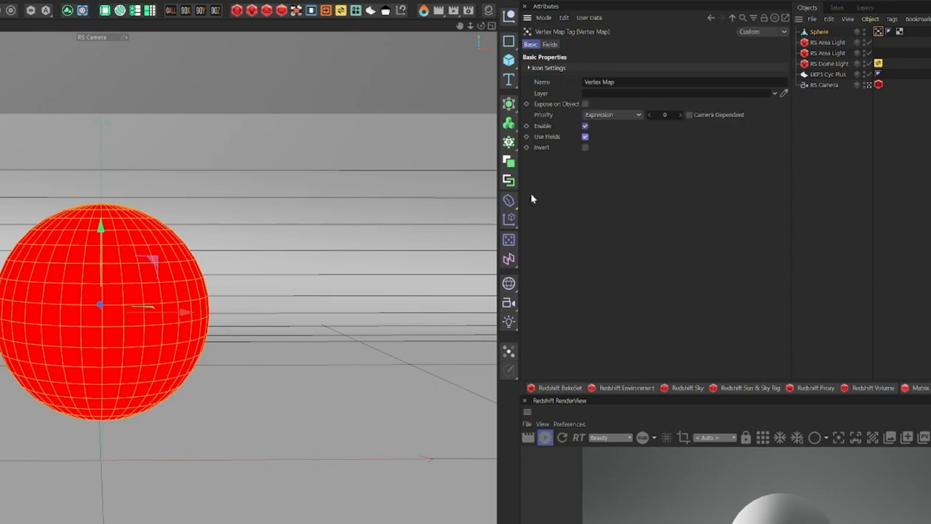
Step: Add a Spherical Field to the vertex map's field layers and select it
{"action": "left_click", "coordinate": [549, 44]}
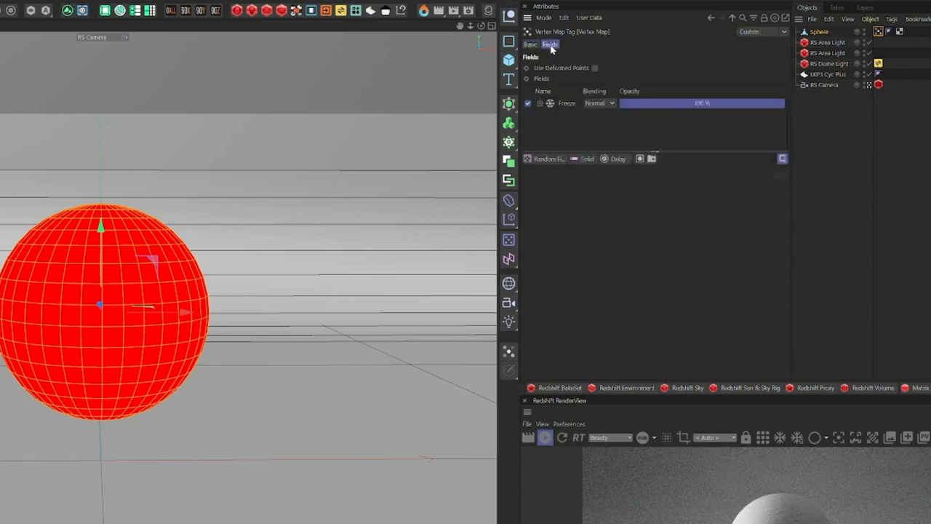
{"action": "mouse_move", "coordinate": [557, 139]}
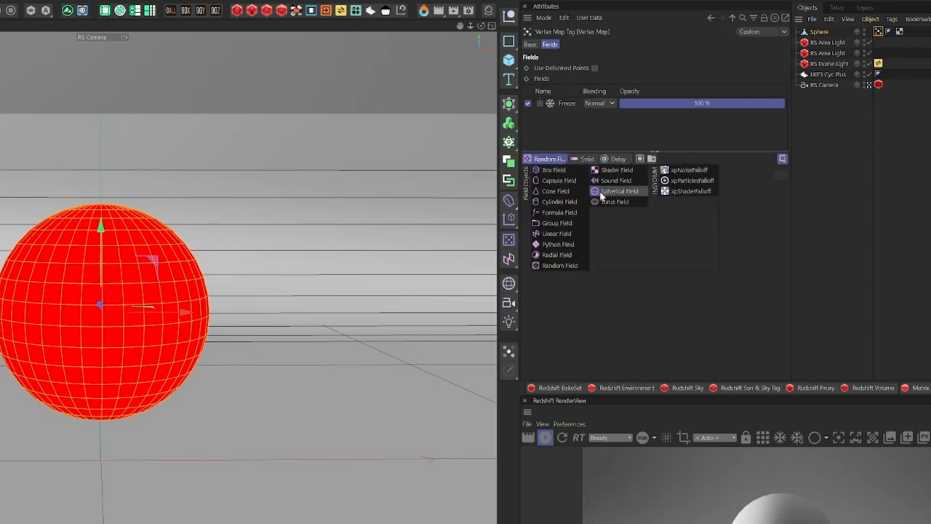
{"action": "left_click", "coordinate": [619, 191]}
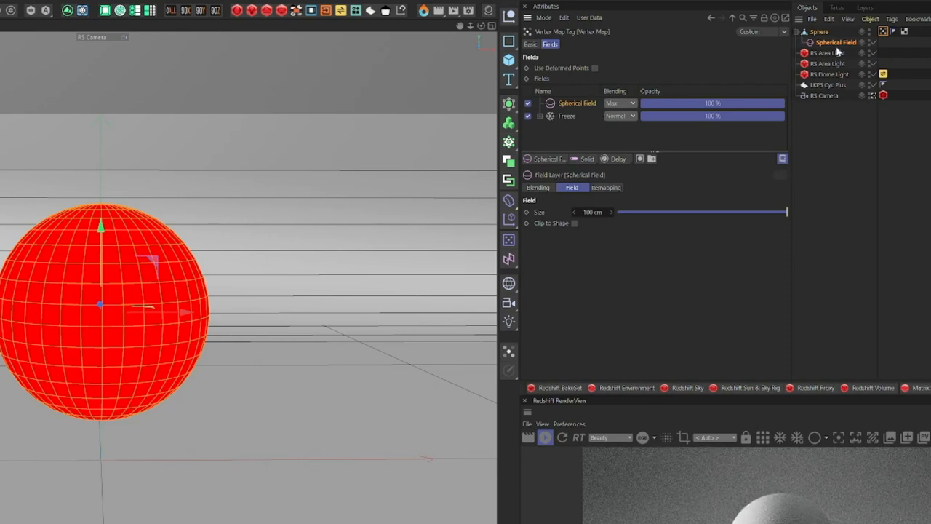
{"action": "left_click", "coordinate": [836, 42]}
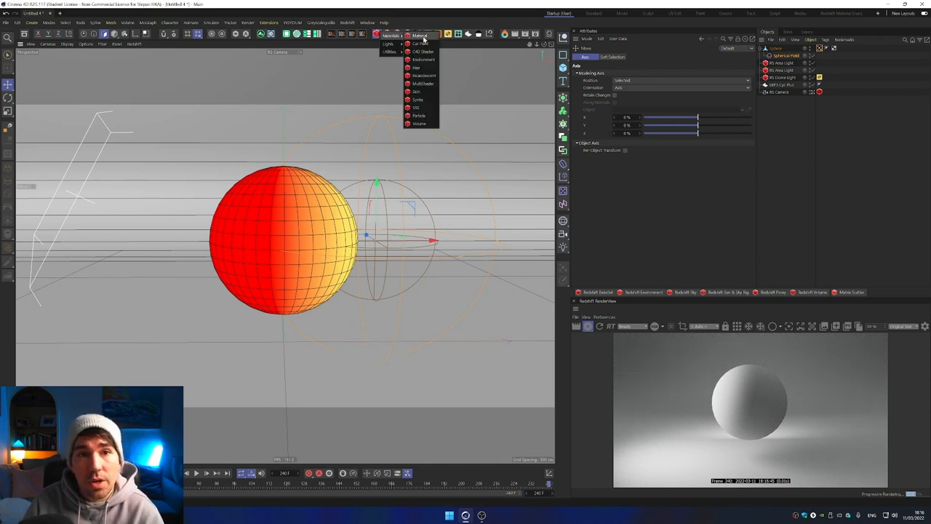
Step: Create a new Redshift material and open its shader graph
{"action": "left_click", "coordinate": [420, 35]}
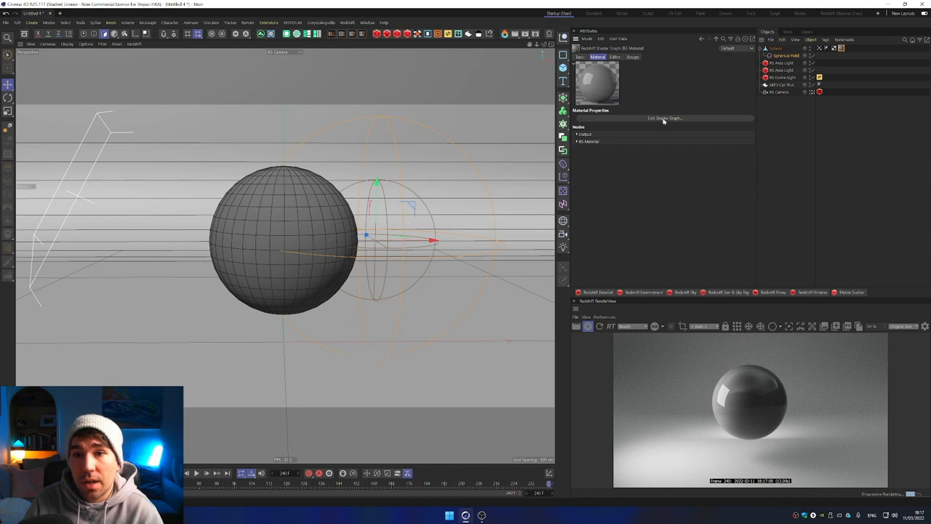
{"action": "left_click", "coordinate": [663, 118]}
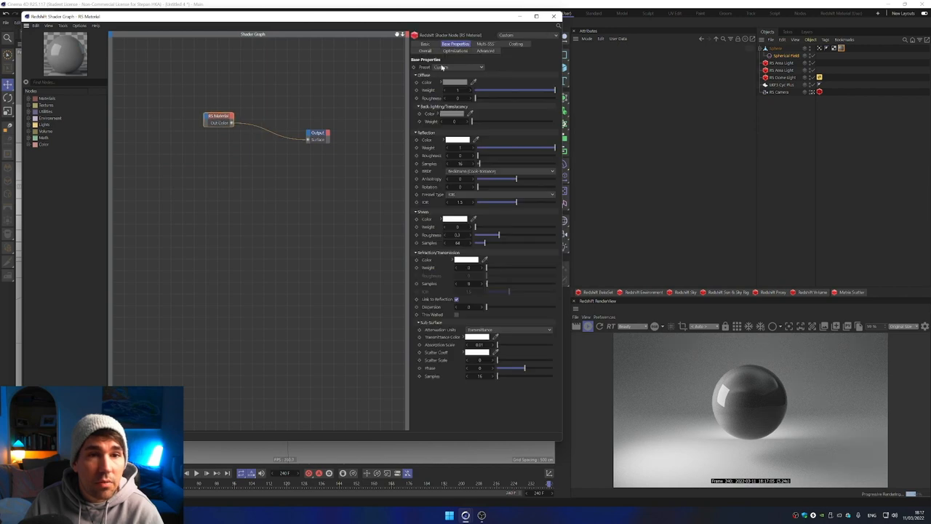
Step: Apply the aluminium preset to the RS Material and disconnect it from Output Surface
{"action": "left_click", "coordinate": [457, 67]}
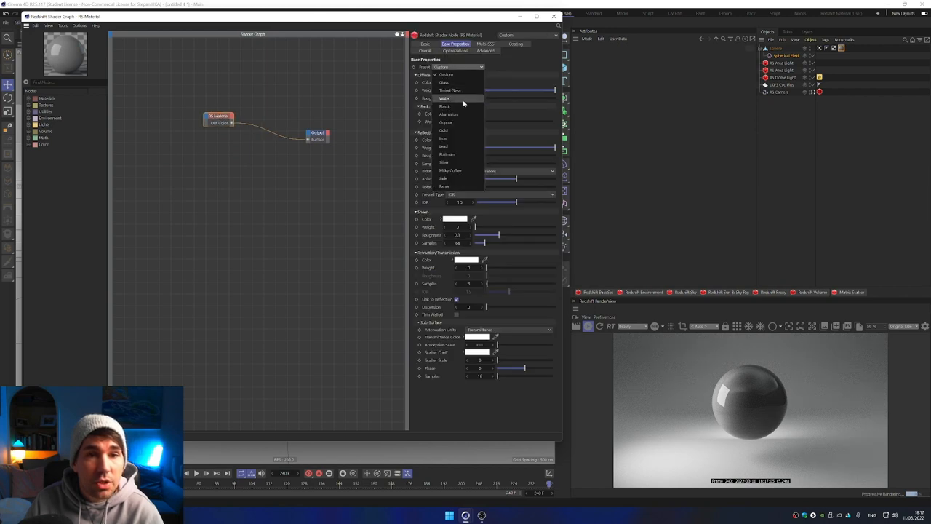
{"action": "left_click", "coordinate": [449, 114]}
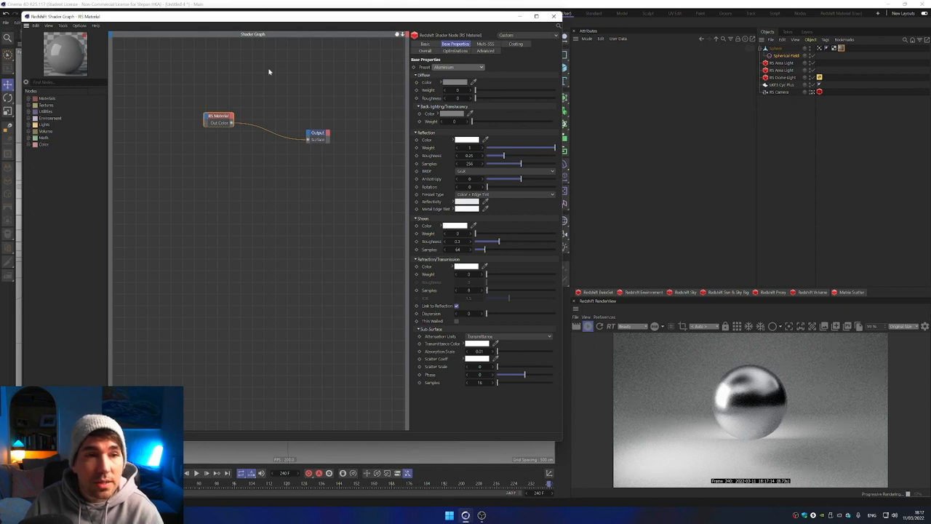
{"action": "left_click_drag", "start_coordinate": [219, 117], "coordinate": [171, 117]}
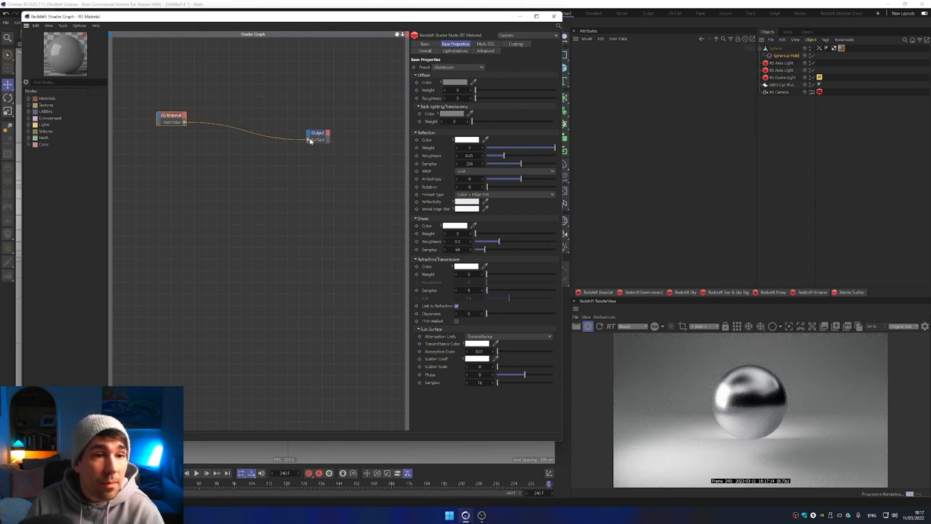
{"action": "right_click", "coordinate": [318, 134]}
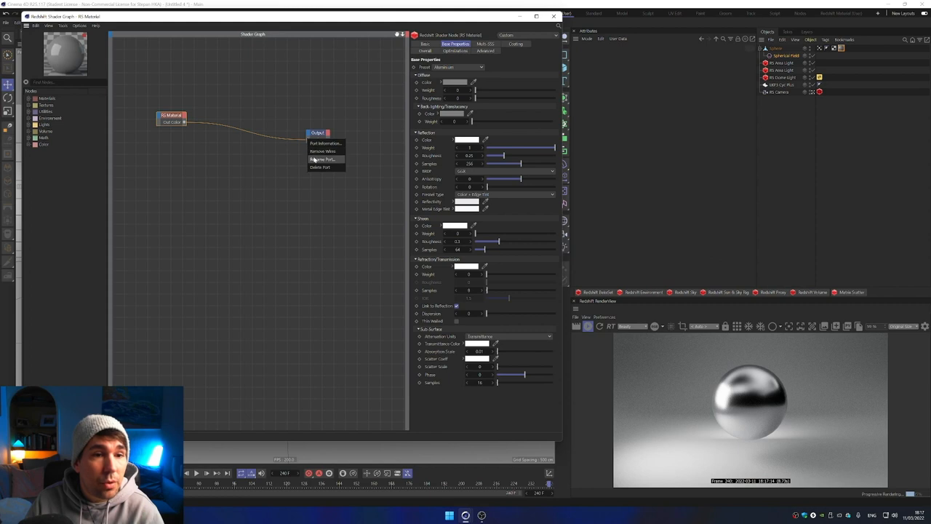
{"action": "mouse_move", "coordinate": [323, 151]}
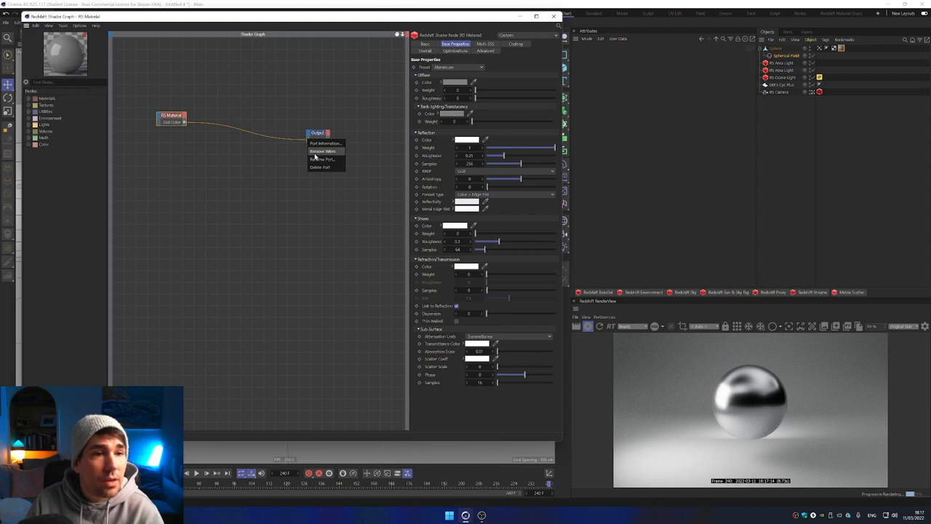
{"action": "left_click", "coordinate": [323, 152]}
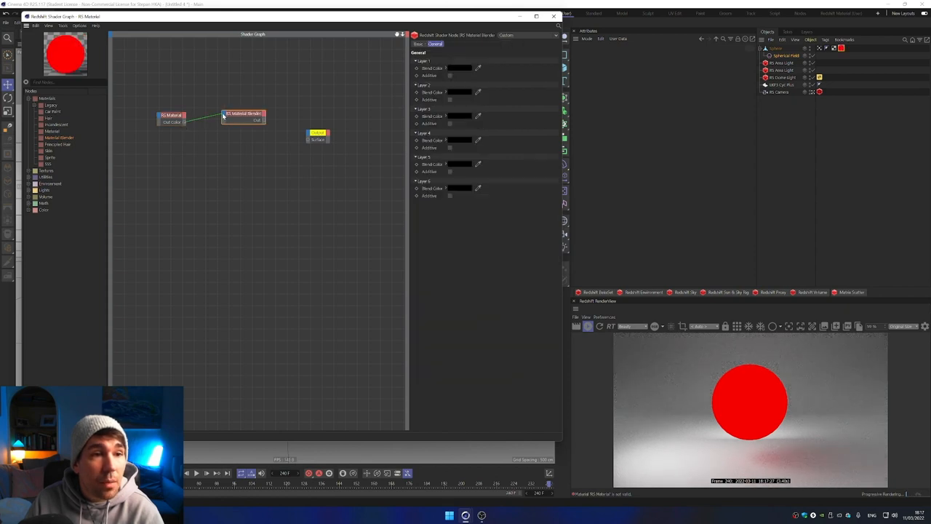
Step: Feed the RS Material into the Material Blender's Base Color
{"action": "left_click", "coordinate": [243, 117]}
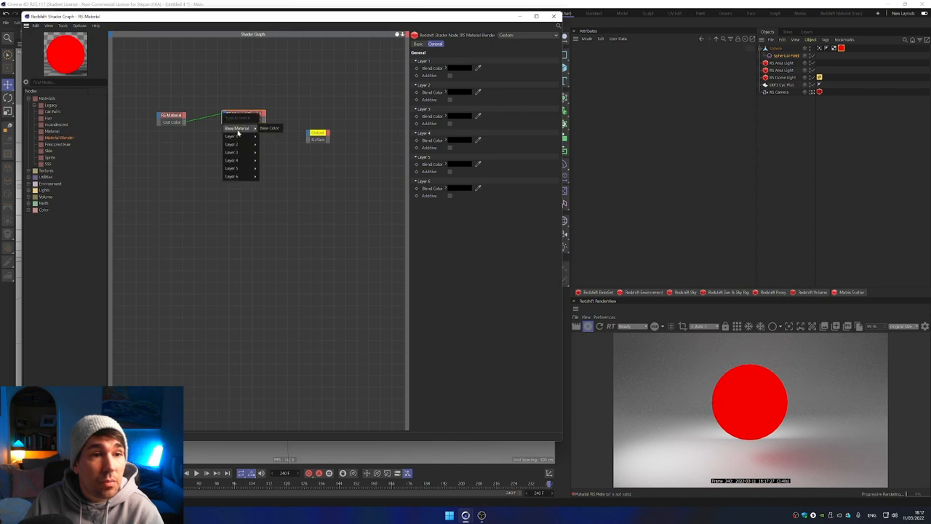
{"action": "left_click", "coordinate": [237, 128]}
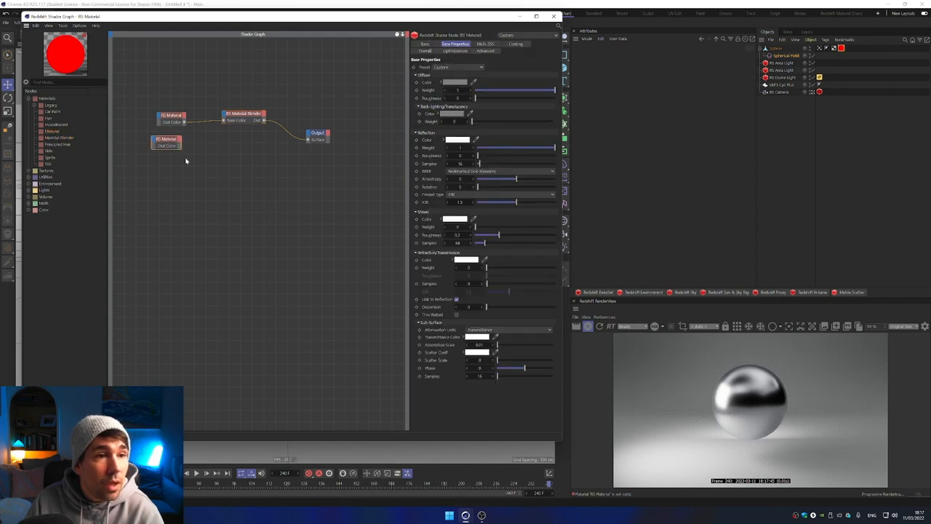
{"action": "left_click", "coordinate": [456, 67]}
{"action": "type", "text": "c4d"}
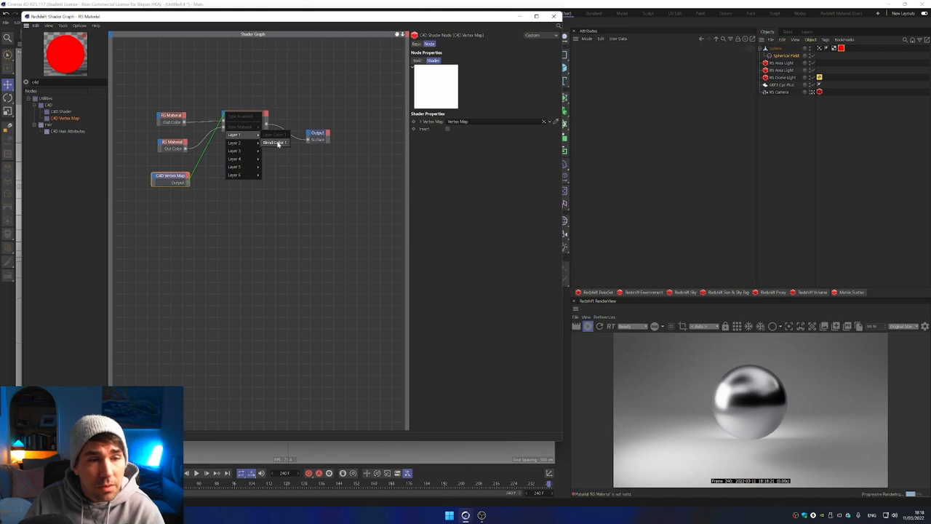
Step: Connect the C4D Vertex Map node to the blender's Blend Color 1
{"action": "left_click", "coordinate": [275, 142]}
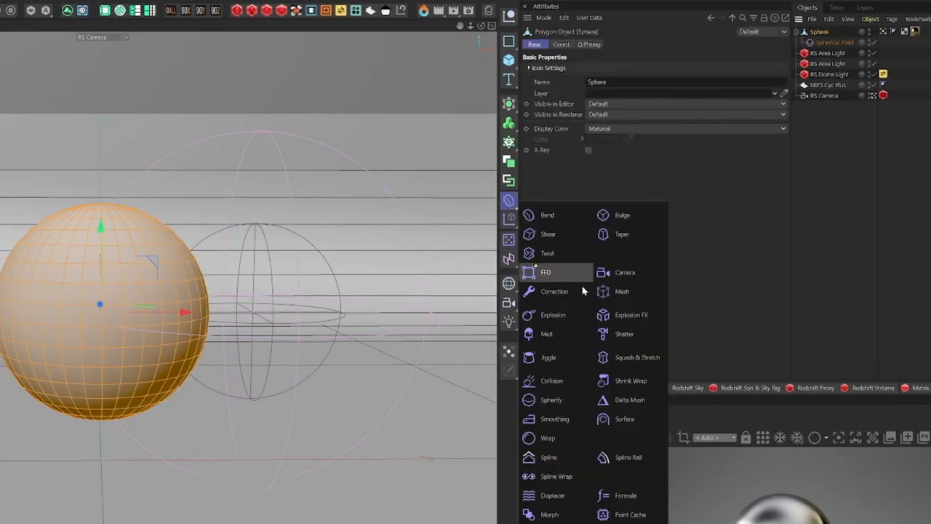
Step: Add a Displace deformer to the sphere using a Noise shader
{"action": "left_click", "coordinate": [552, 496]}
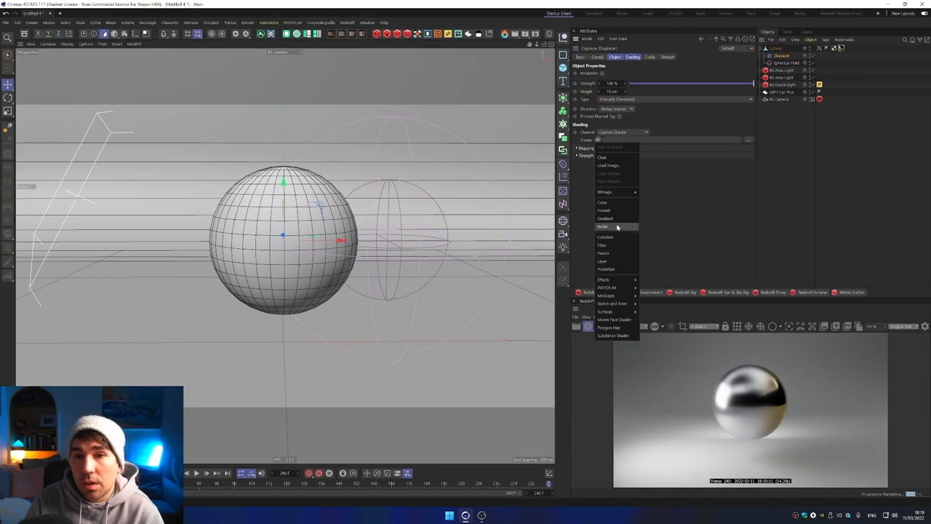
{"action": "left_click", "coordinate": [603, 227]}
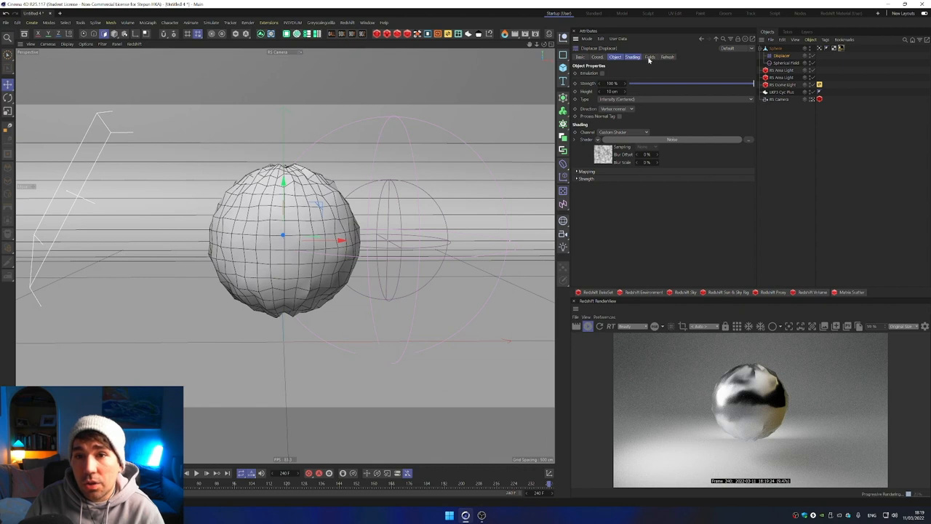
{"action": "left_click", "coordinate": [650, 57]}
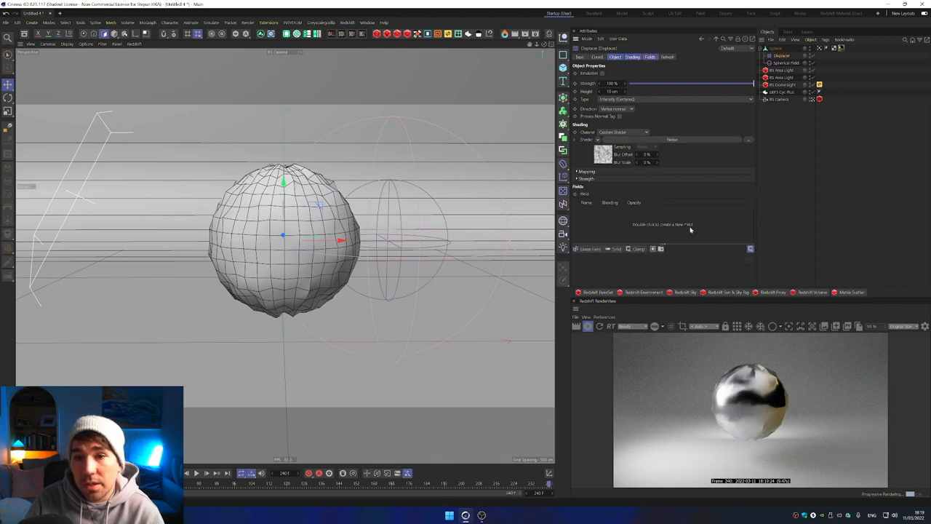
{"action": "mouse_move", "coordinate": [784, 64]}
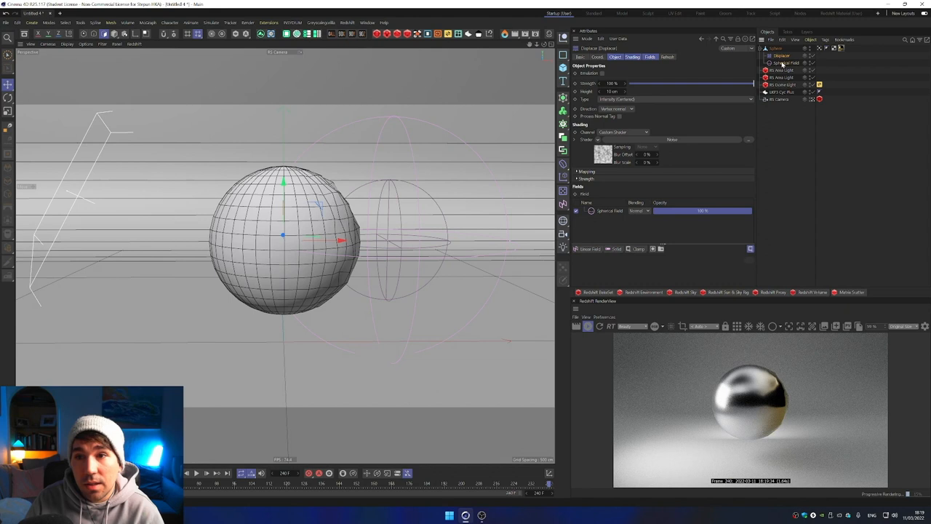
{"action": "left_click", "coordinate": [786, 62]}
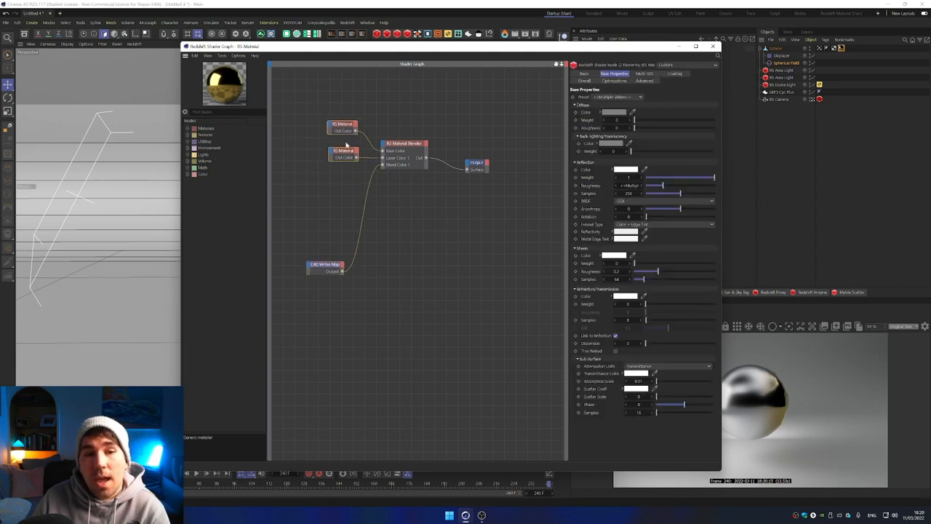
Step: Close the Shader Graph window
{"action": "left_click", "coordinate": [326, 265]}
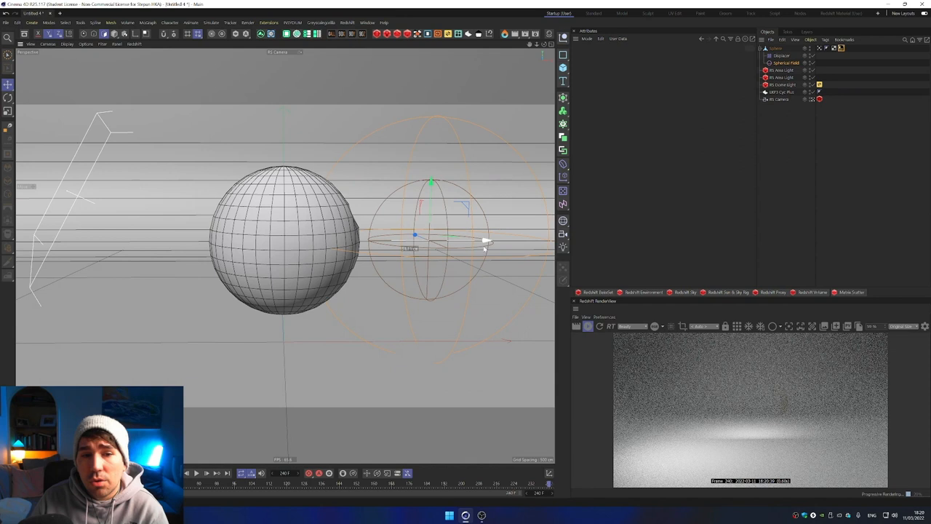
Step: Drag the Spherical Field left along X until it sits centred over the sphere
{"action": "left_click_drag", "start_coordinate": [488, 240], "coordinate": [445, 240]}
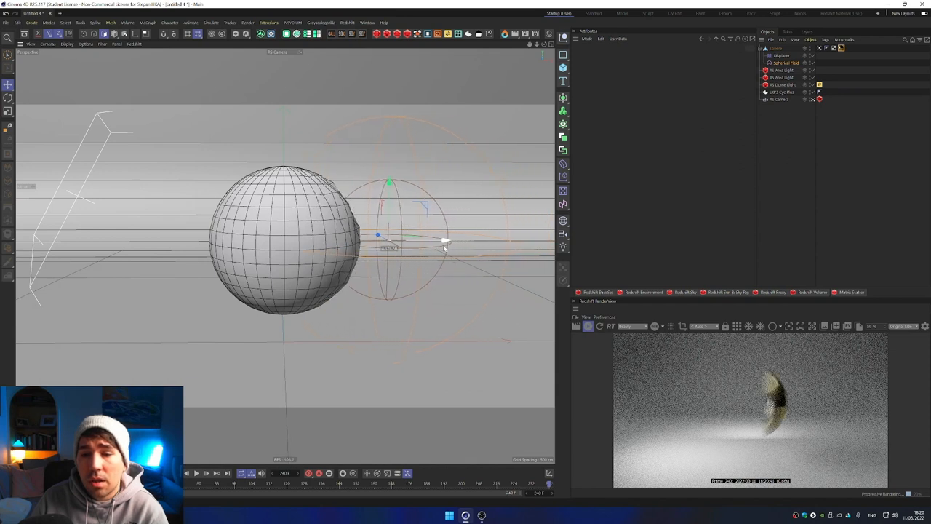
{"action": "left_click_drag", "start_coordinate": [446, 240], "coordinate": [410, 240]}
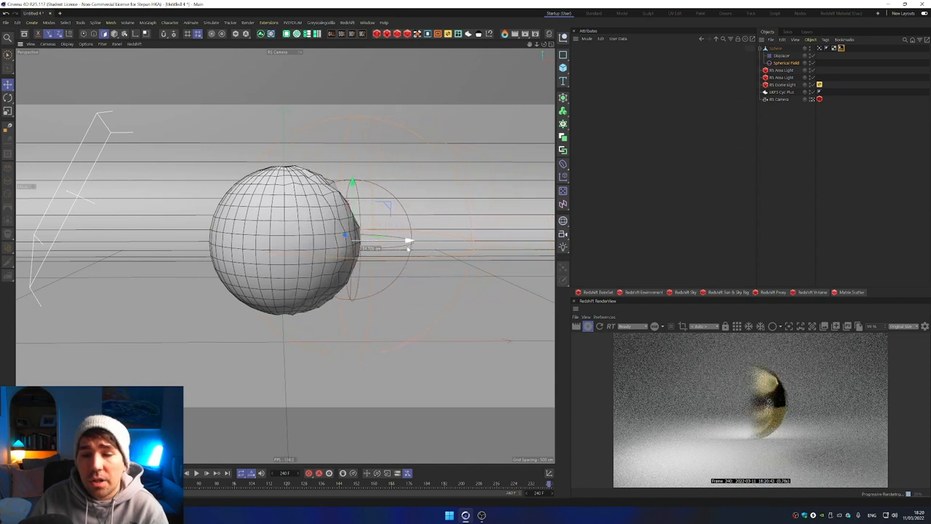
{"action": "left_click_drag", "start_coordinate": [407, 240], "coordinate": [364, 240]}
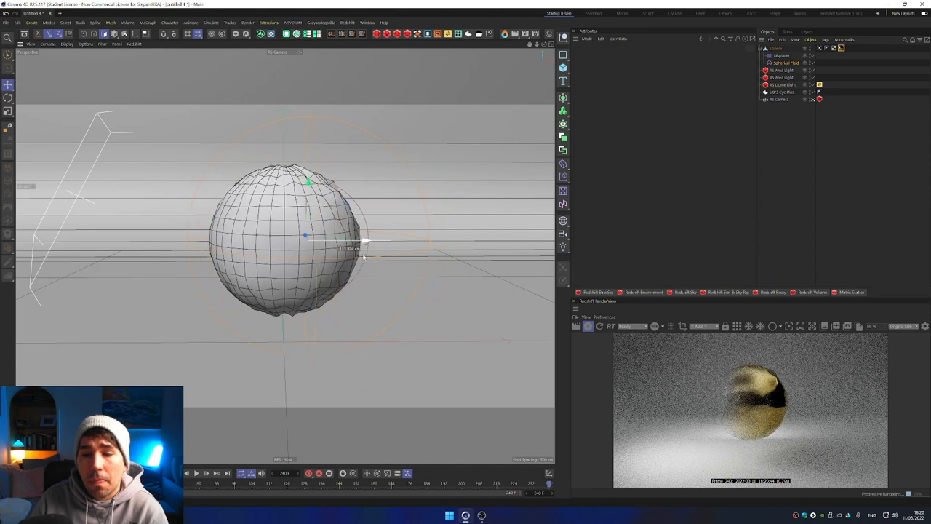